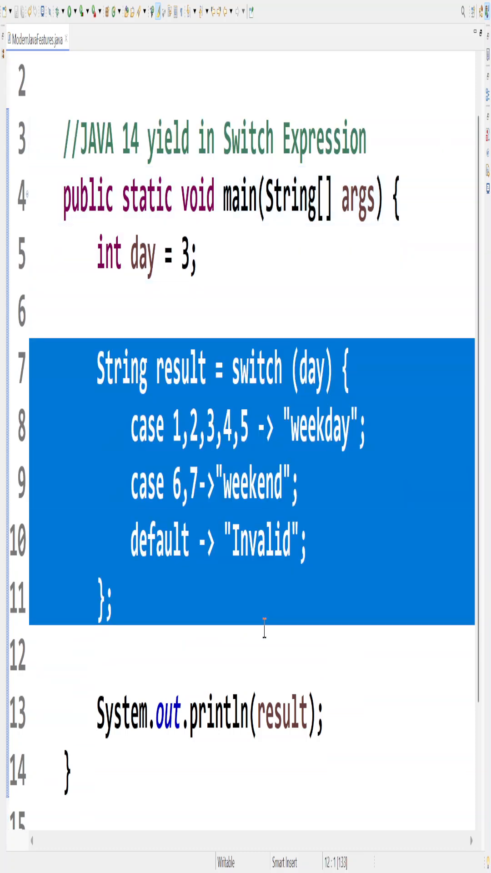
Put System.out.println("go to work"); on its own line in the weekday case.
click(130, 428)
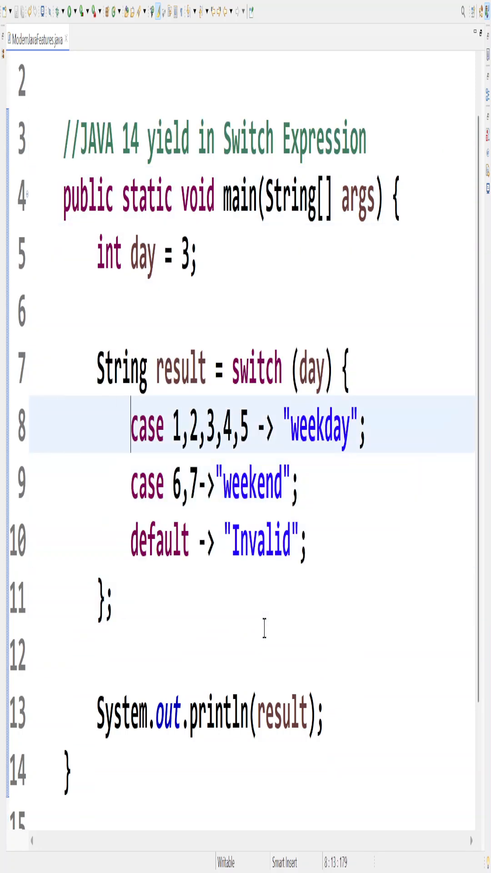
key(Enter)
text({)
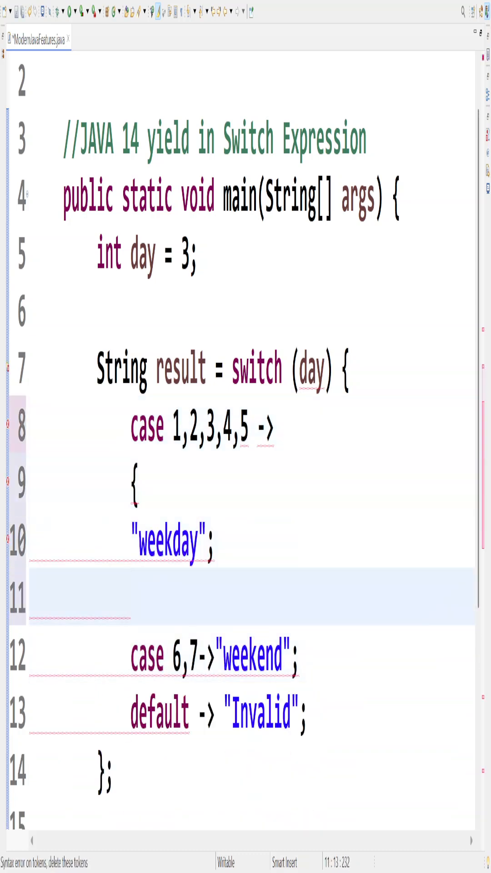
text(System.out.println("go to work");)
click(251, 542)
text(yield )
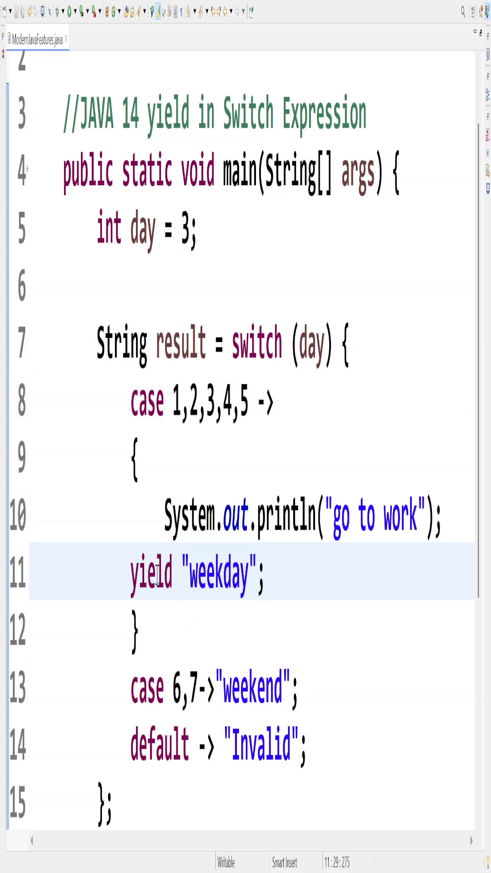
double_click(150, 574)
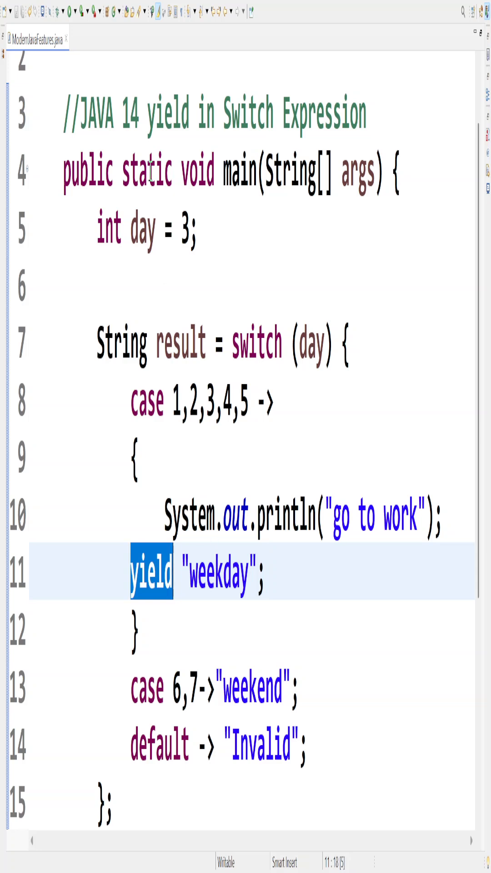
double_click(146, 171)
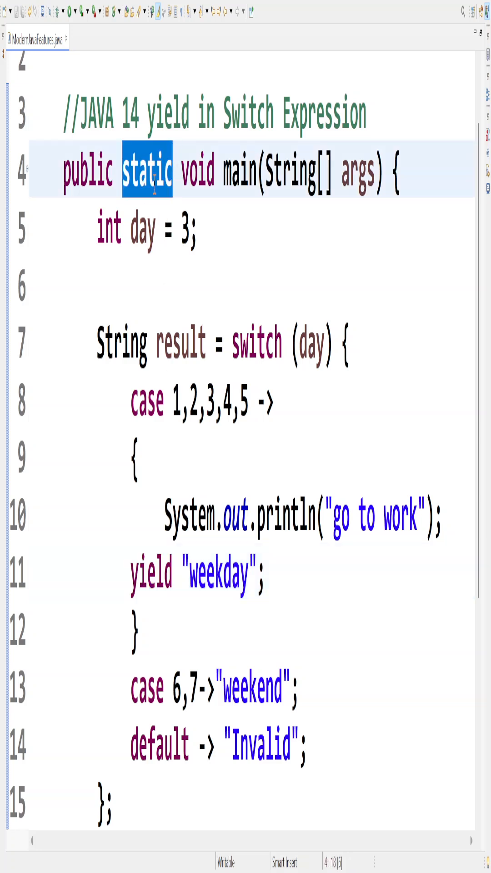